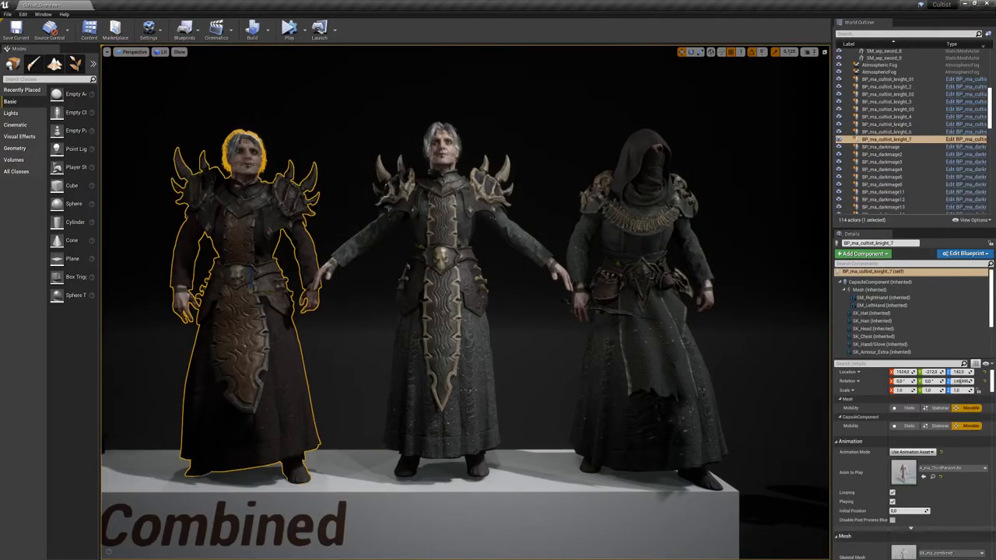
Select the cultist's SK_Chest mesh component in the Details panel.
click(865, 336)
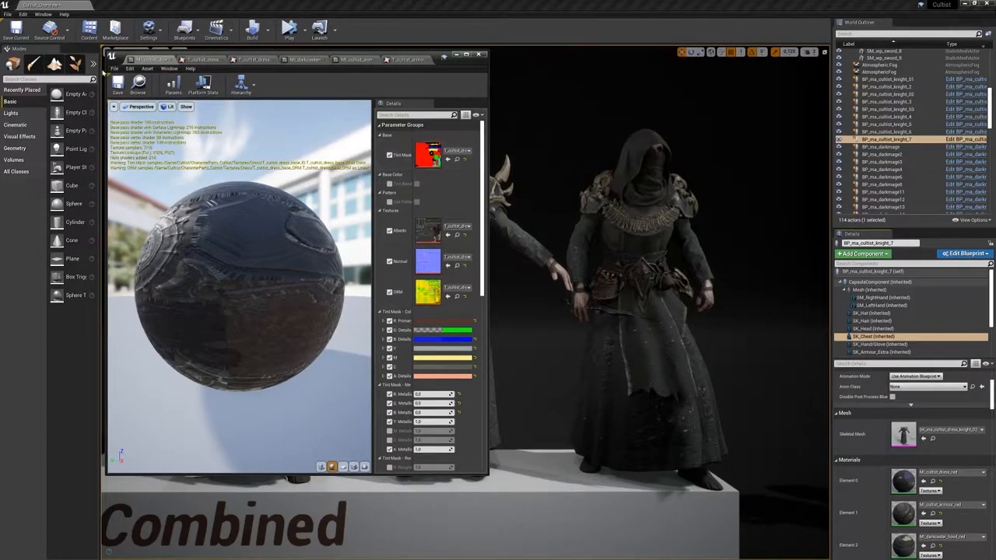
click(118, 87)
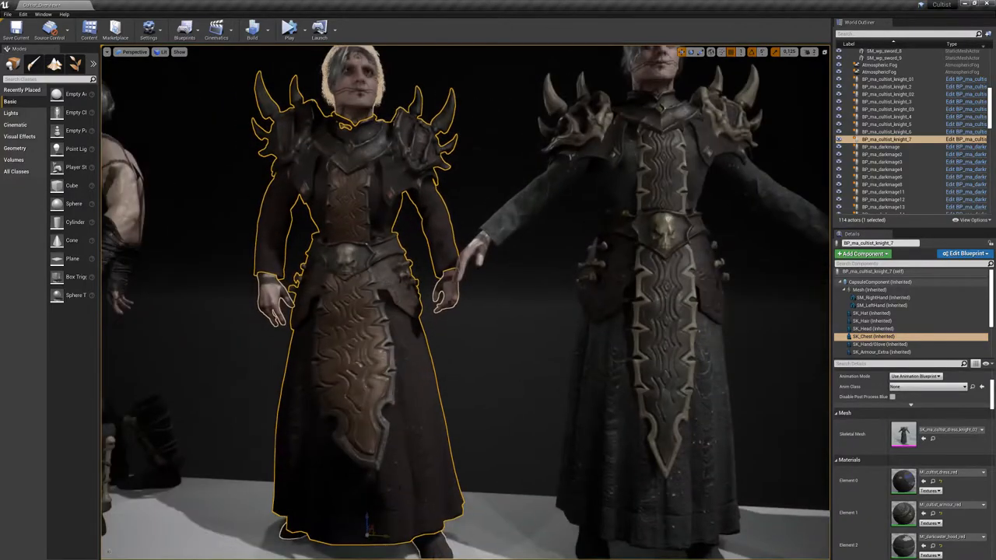
double_click(892, 485)
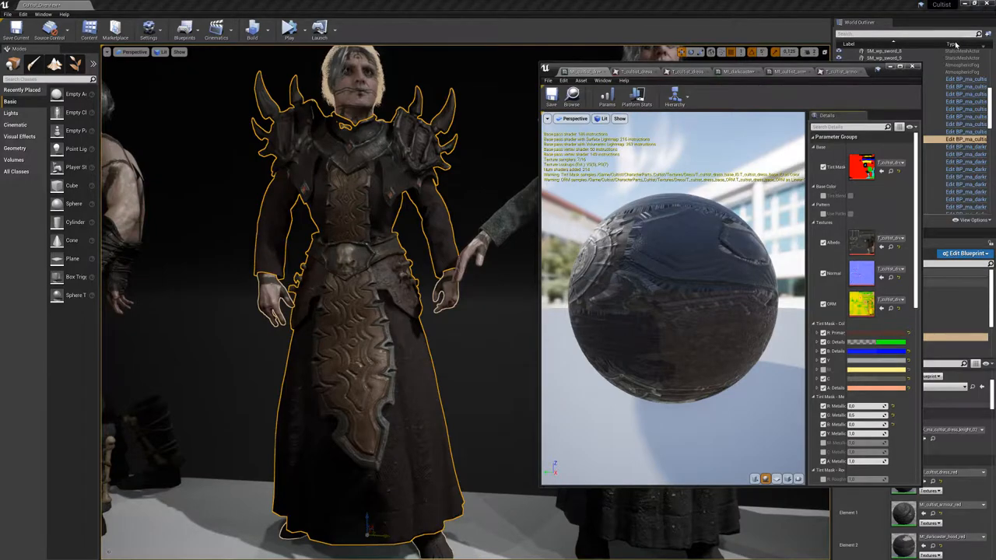
click(908, 71)
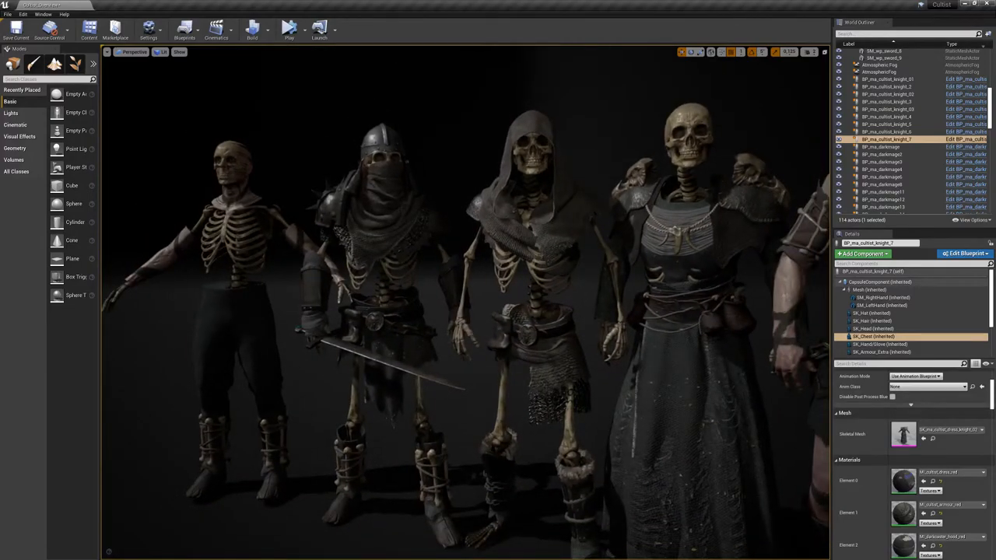
Select the helmeted skeleton and open the Cultist Skeleton meshes folder.
click(885, 144)
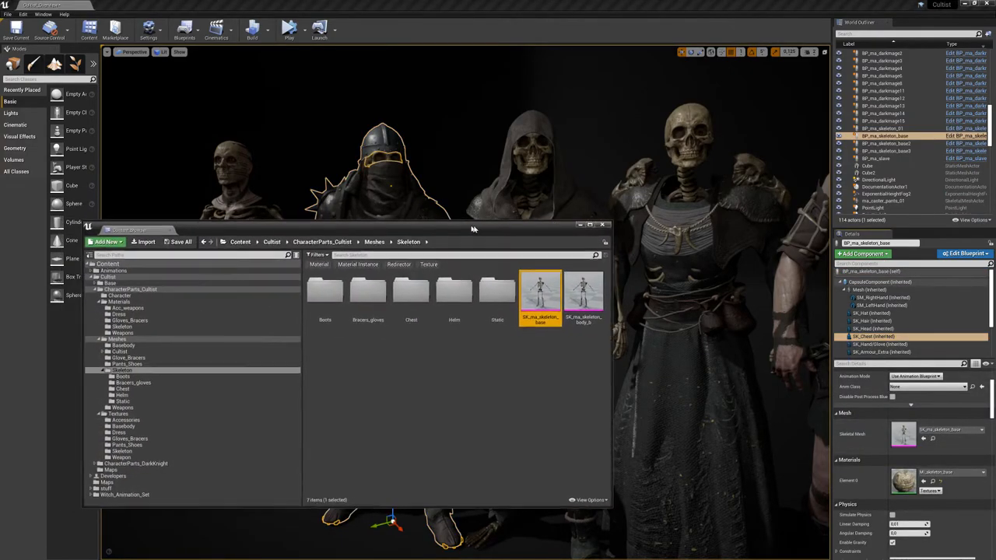
mouse_move(411, 303)
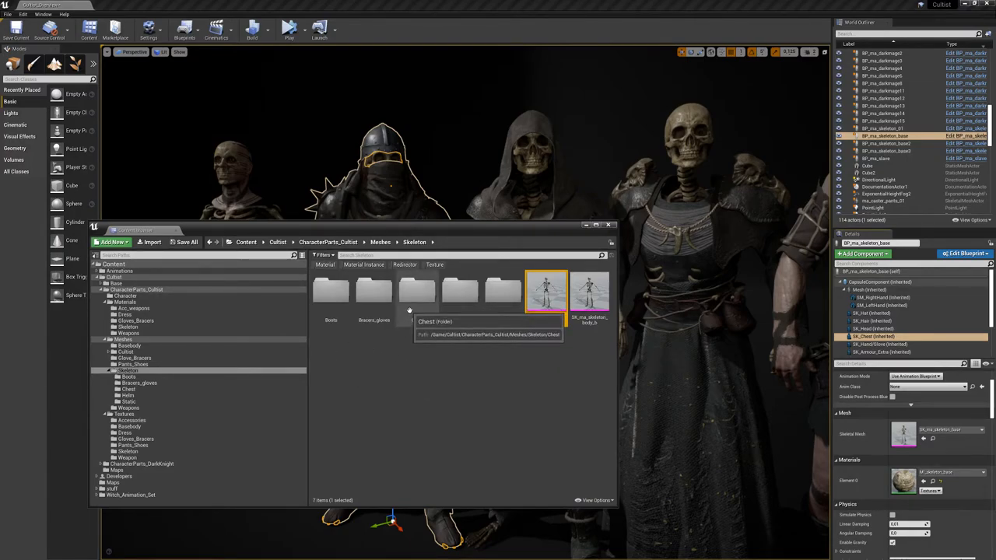
double_click(415, 290)
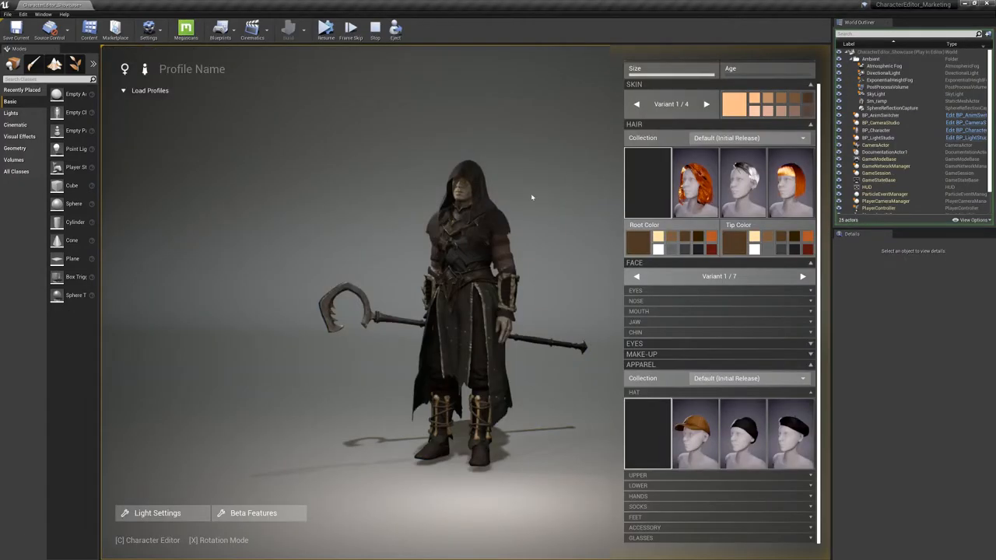
Start Play mode to run the character editor showcase.
click(323, 29)
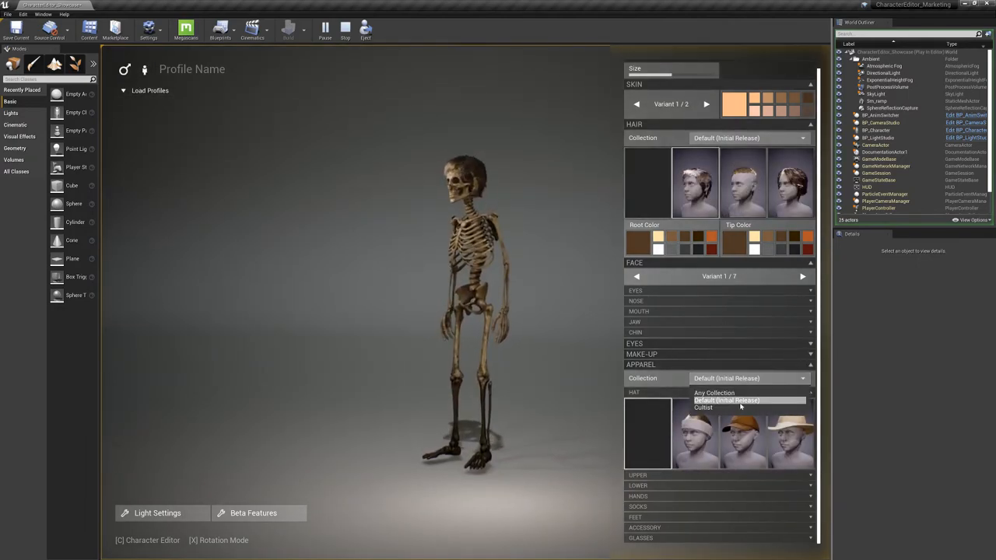
Limit apparel to the Cultist collection and load the ma_skeleton_02 profile.
click(702, 408)
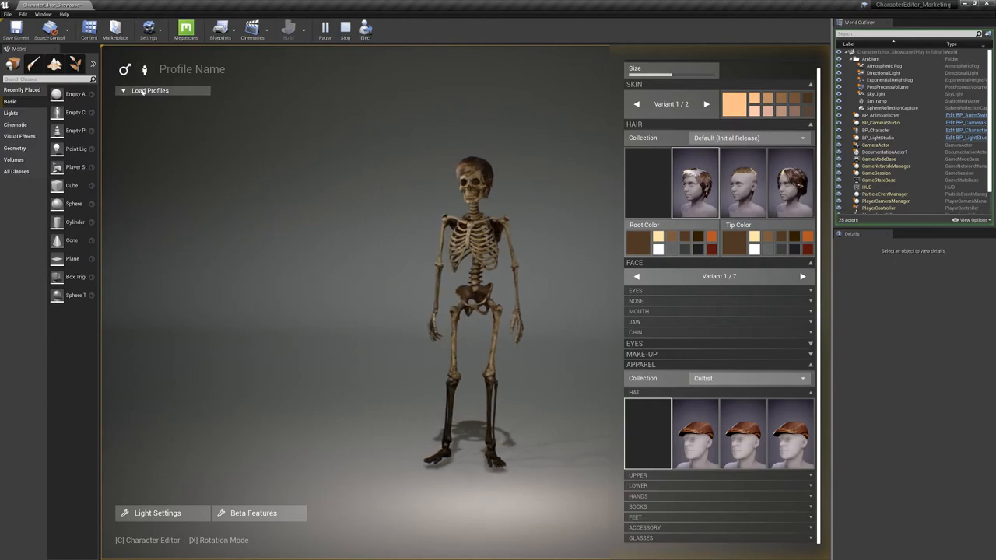
click(151, 90)
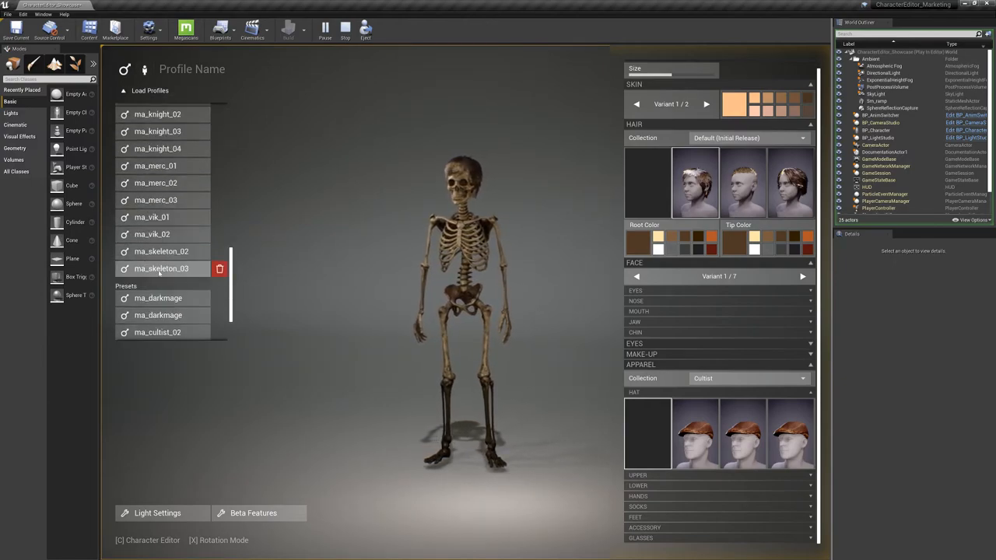
click(161, 251)
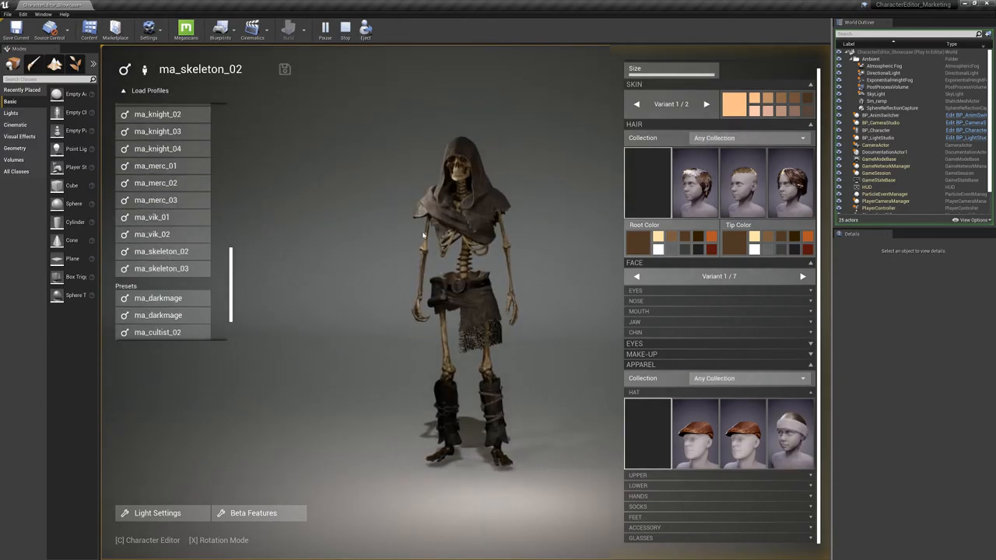